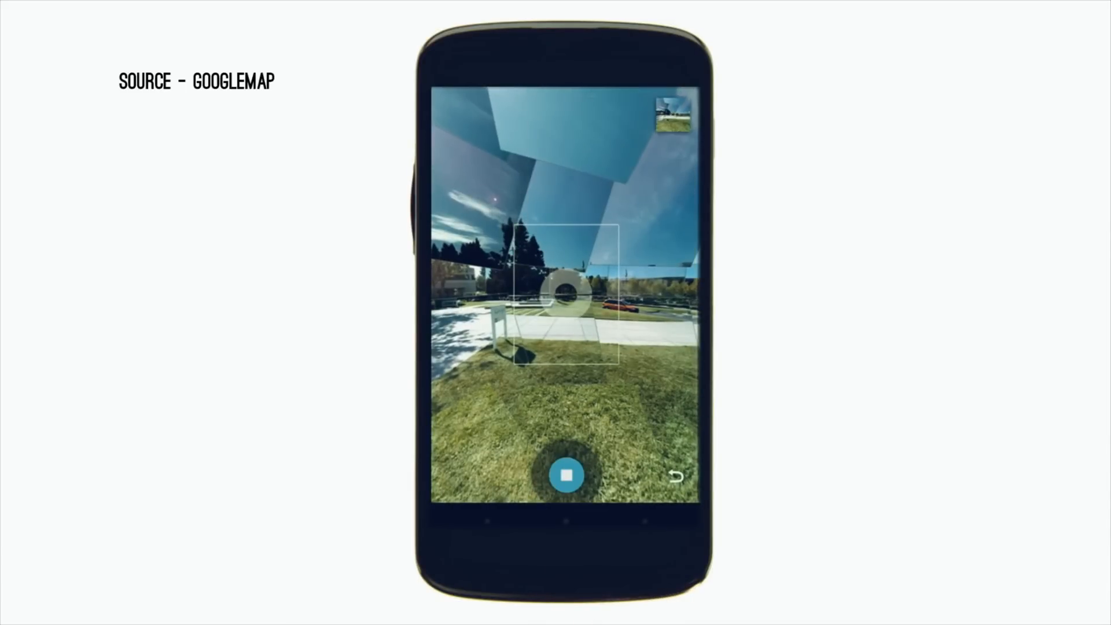
Finish the Photo Sphere capture and view the parking-lot panorama as a sphere.
click(567, 474)
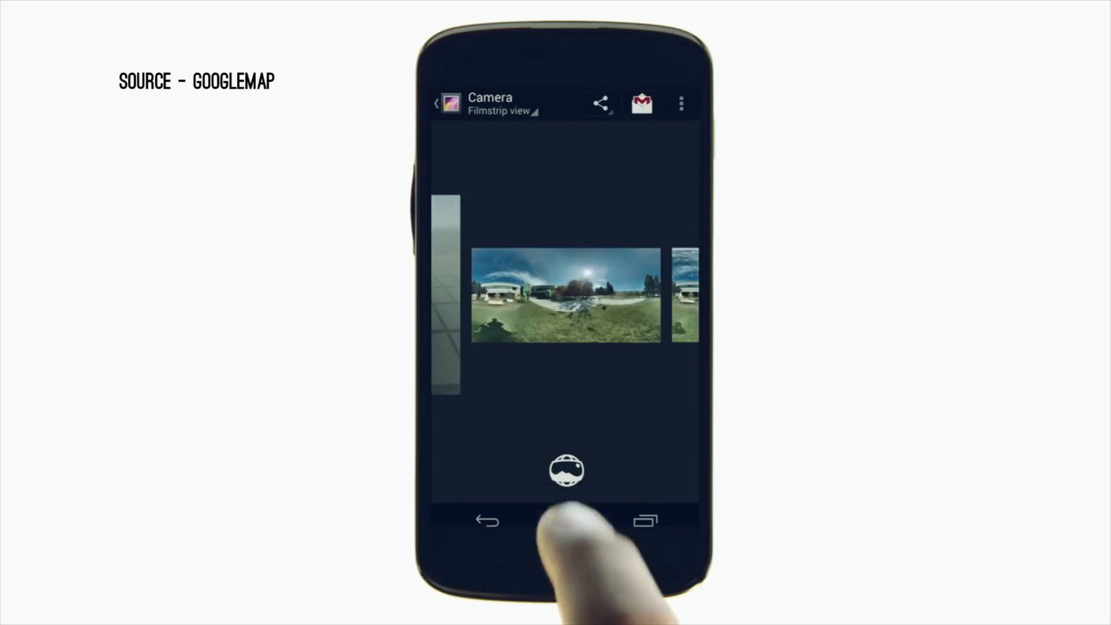
click(567, 471)
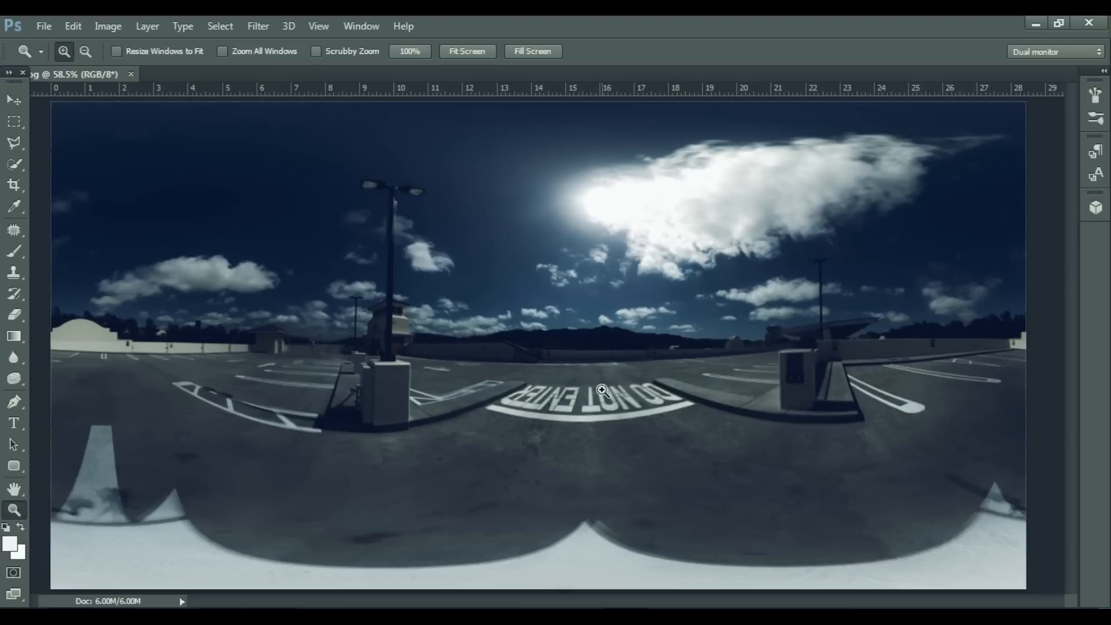
Resize the panorama to 1920 × 1080 px via Image Size and confirm.
click(107, 26)
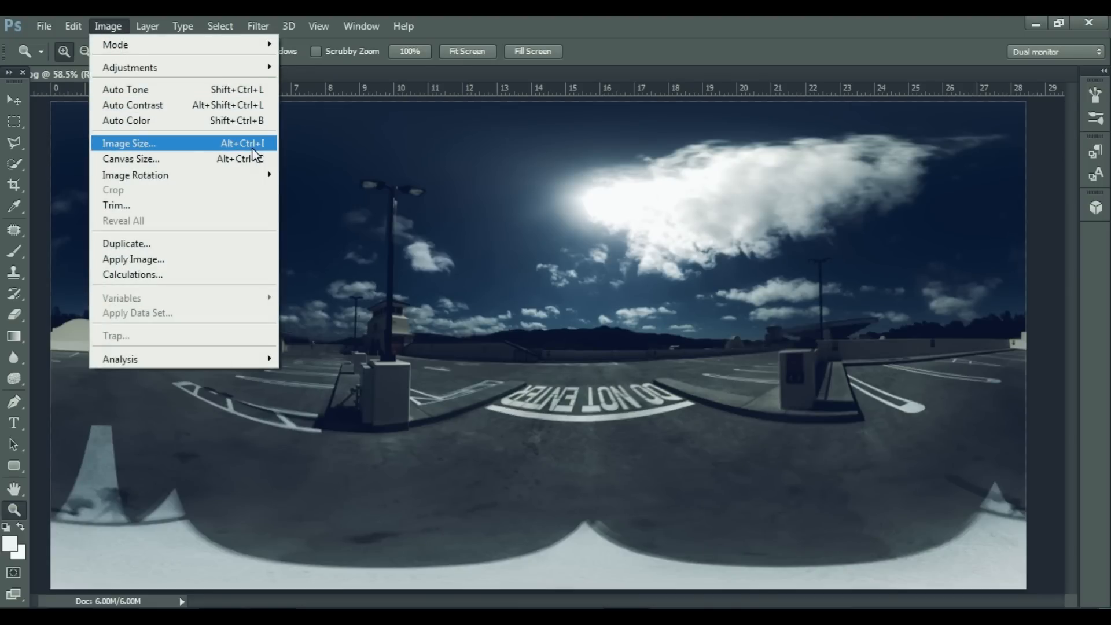
click(126, 143)
text(1080)
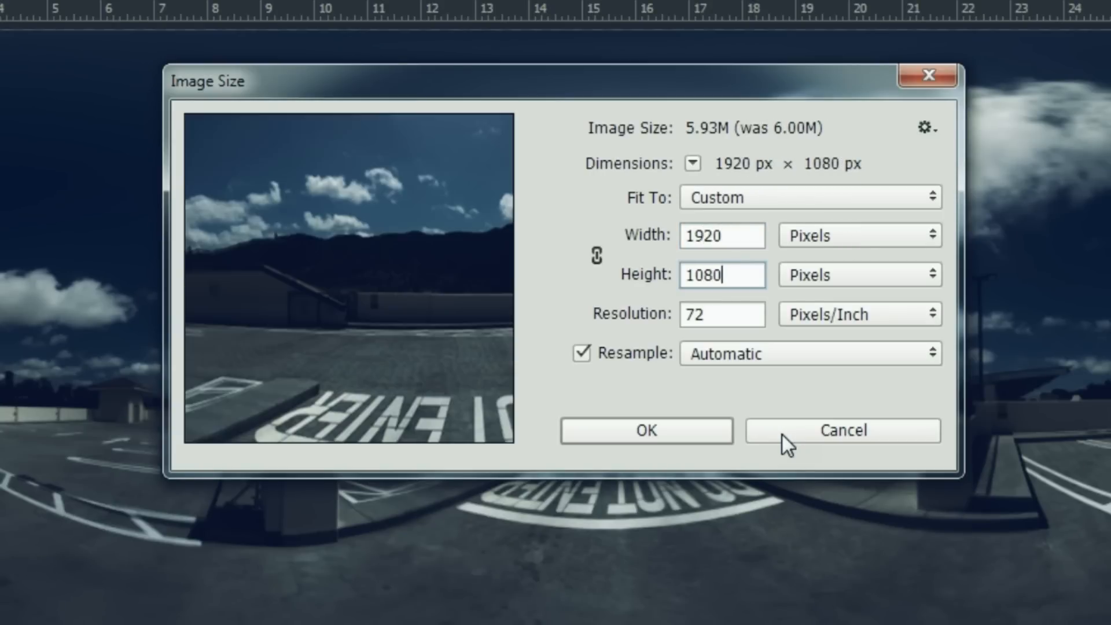
click(859, 276)
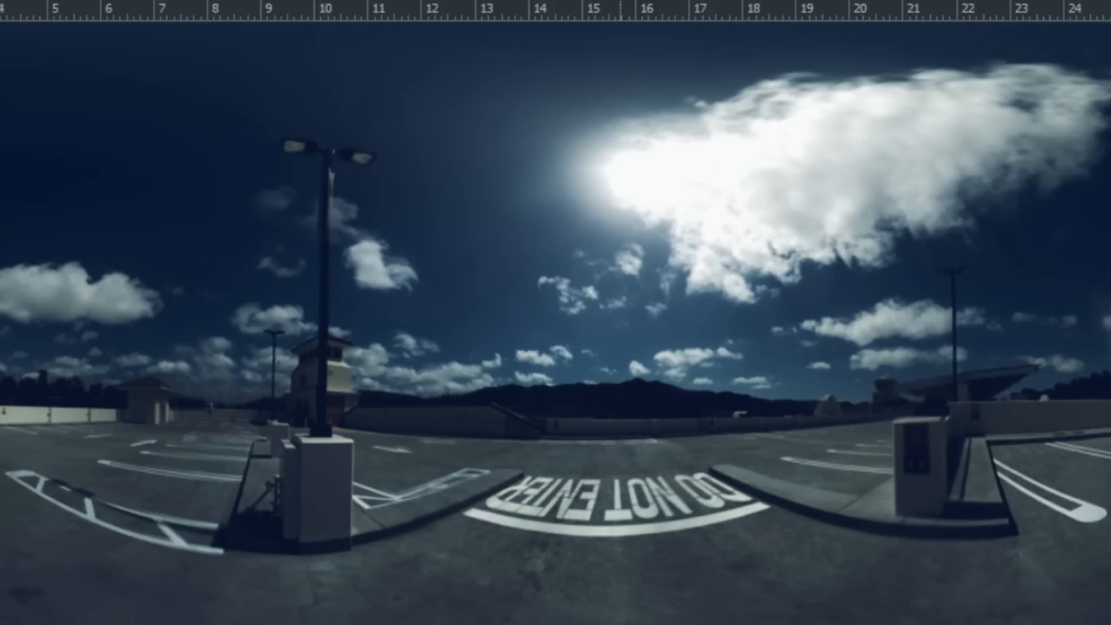
click(41, 26)
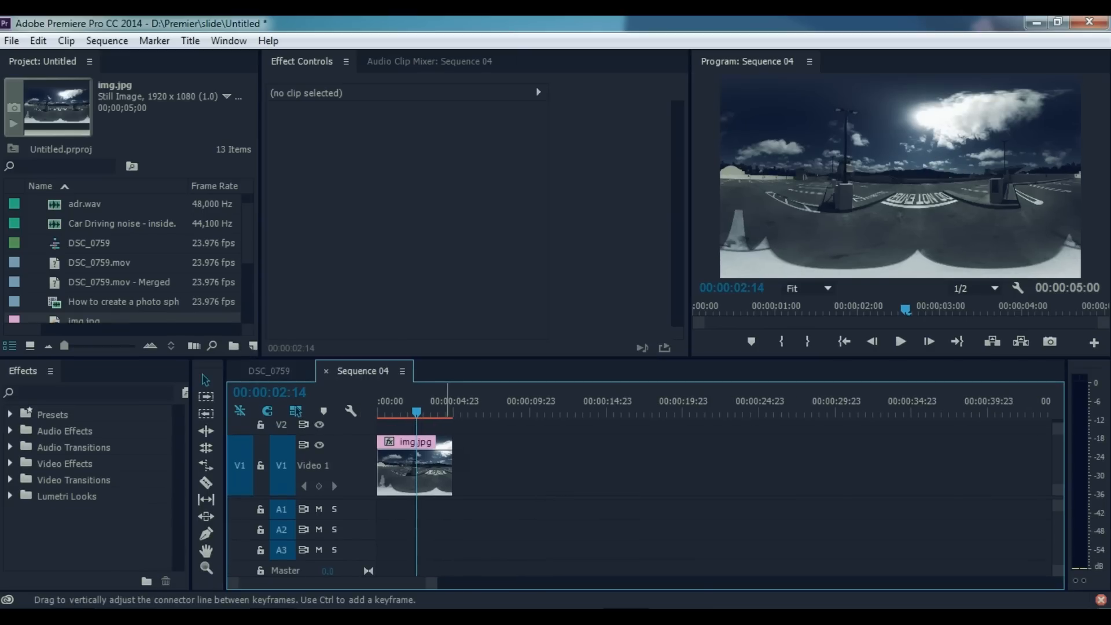
Stretch the img.jpg still on V1 to roughly ten seconds.
drag(451, 465, 535, 465)
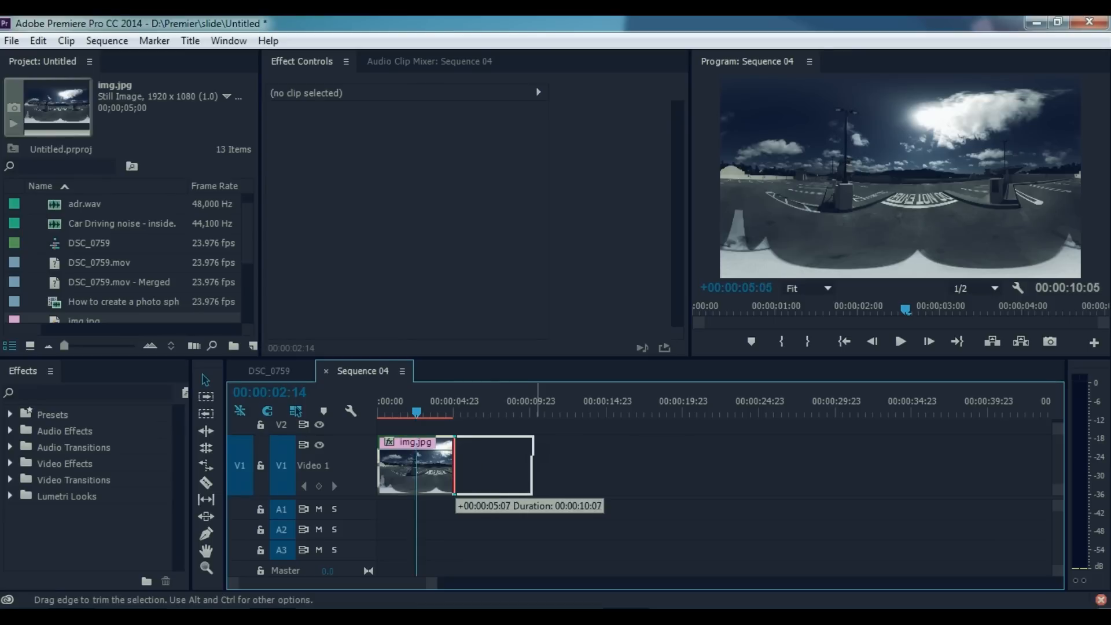
drag(535, 465, 595, 465)
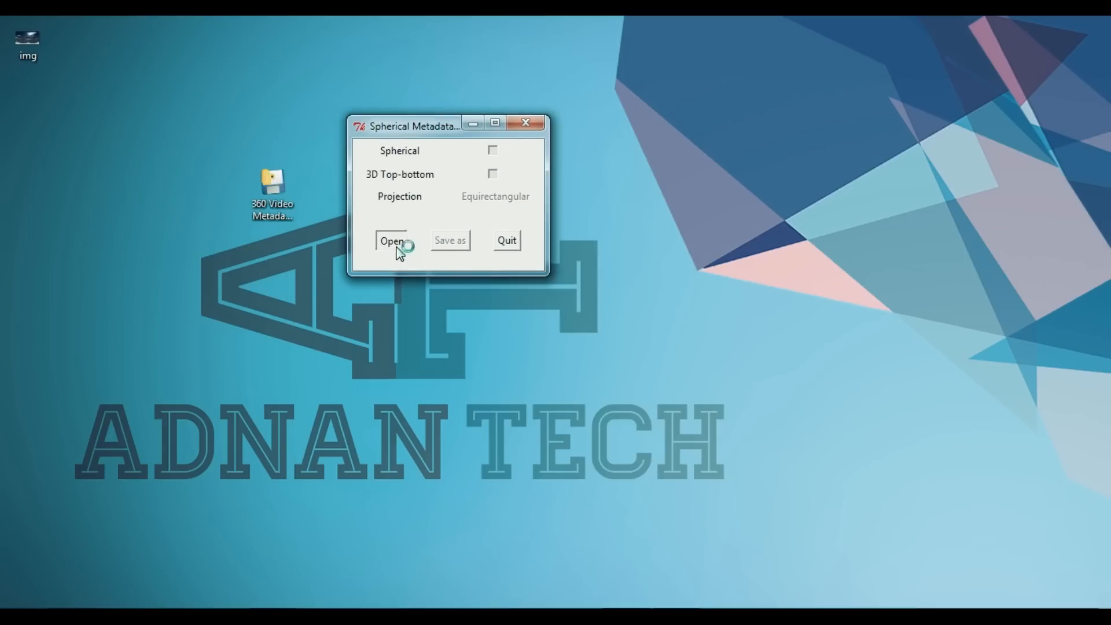
Load the Sequence 04 MP4 into the injector and mark it as Spherical.
click(390, 241)
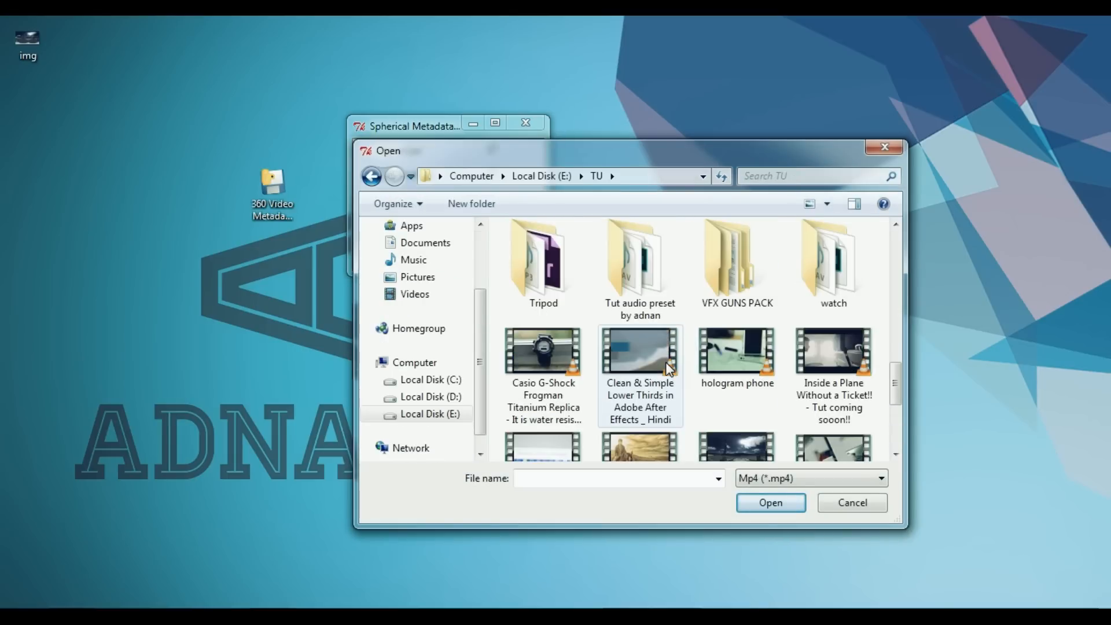
click(851, 503)
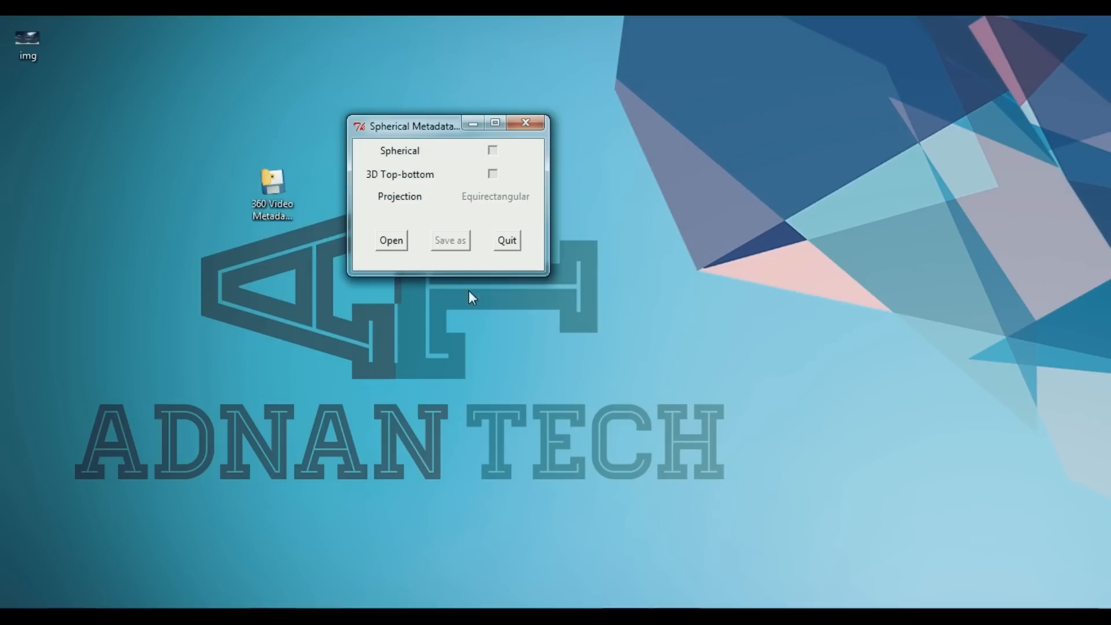
click(491, 150)
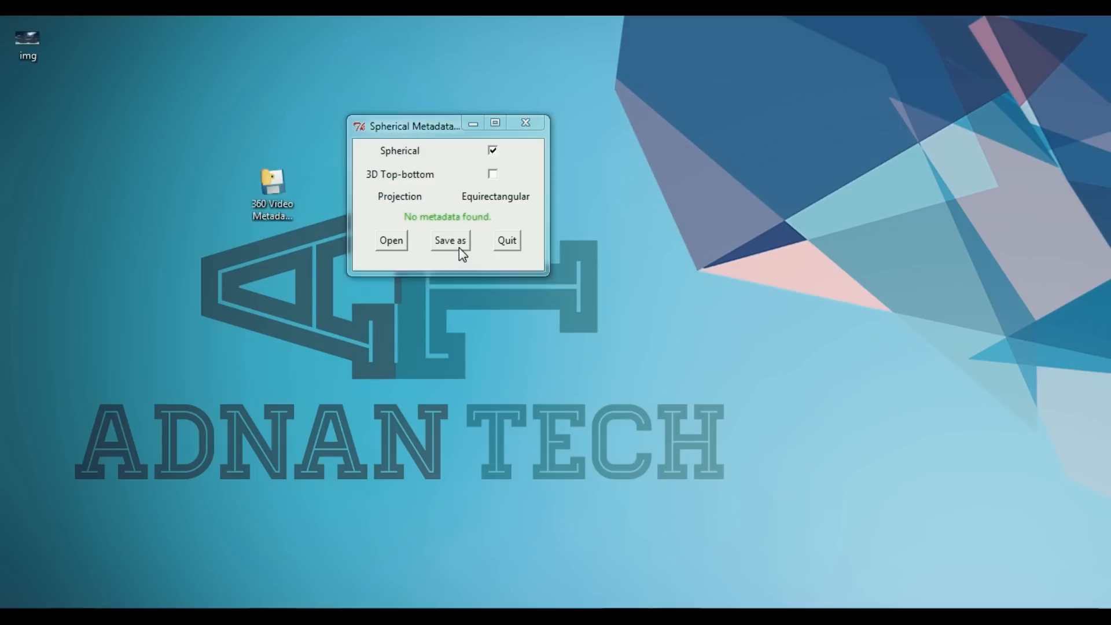
Save the injected copy Sequence 04_injected to the Desktop.
click(451, 241)
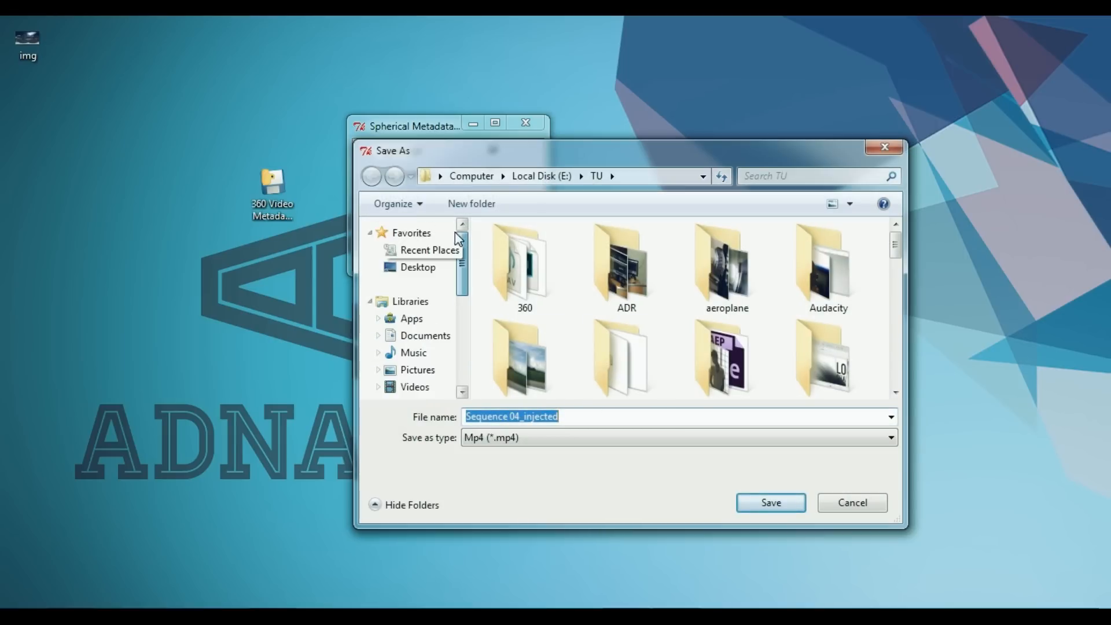
click(417, 267)
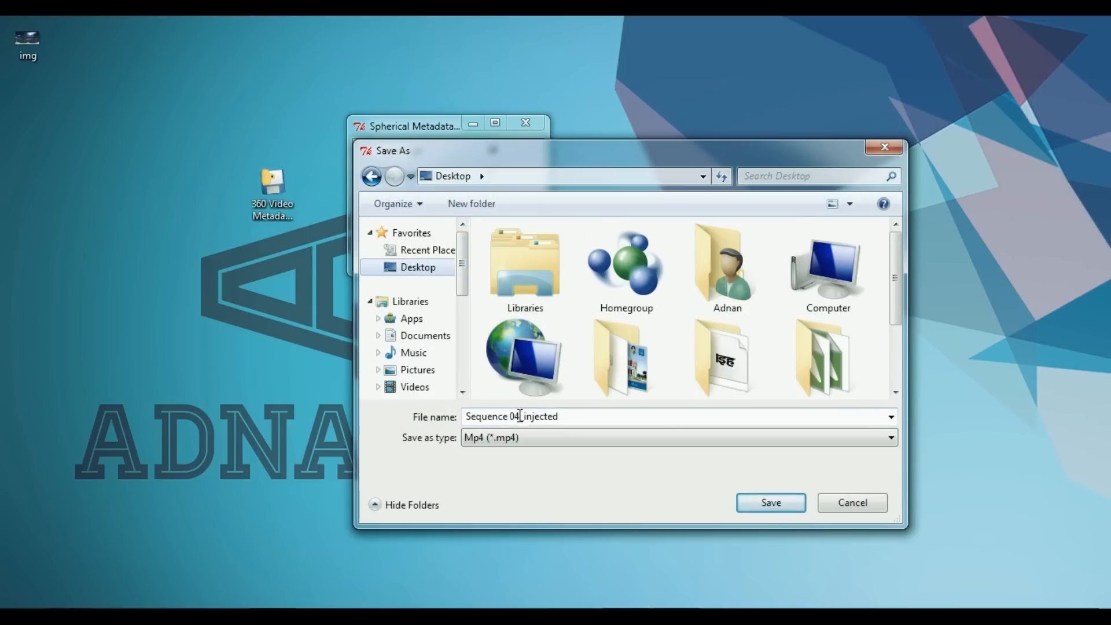
click(771, 502)
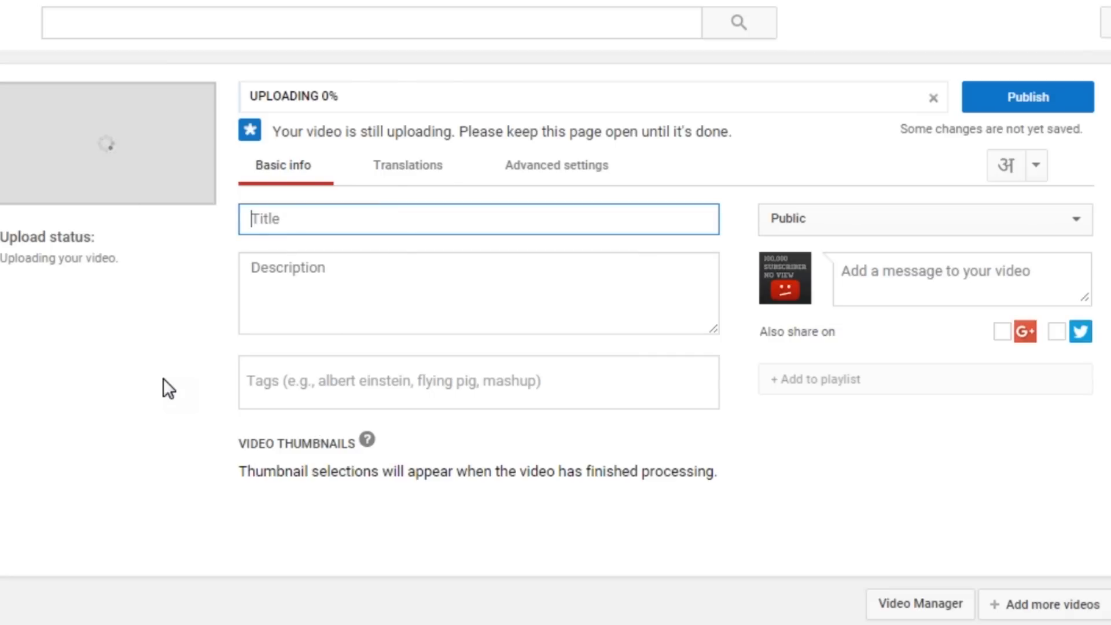
Title the uploading video "360 degree video".
text(360 degree)
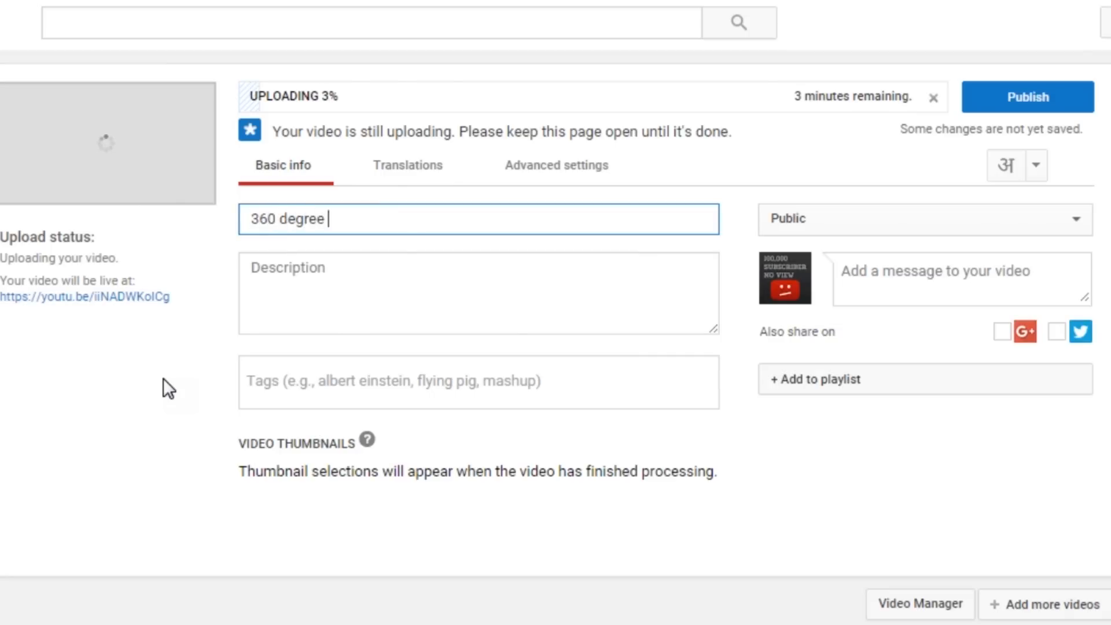
text(video)
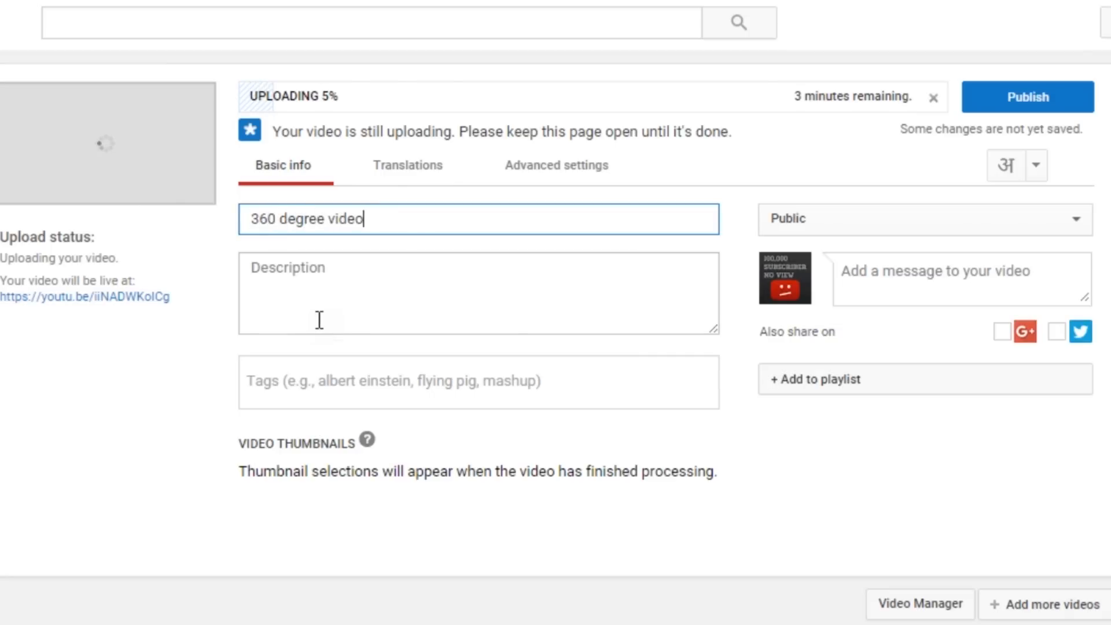